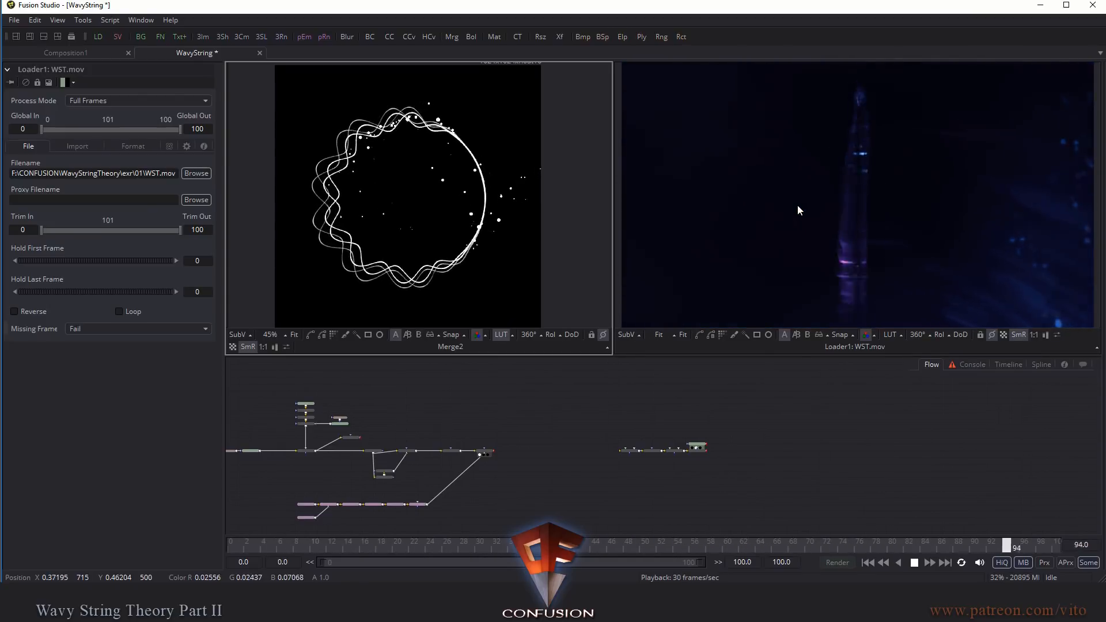
pyautogui.moveTo(1013, 545); pyautogui.dragTo(819, 545)
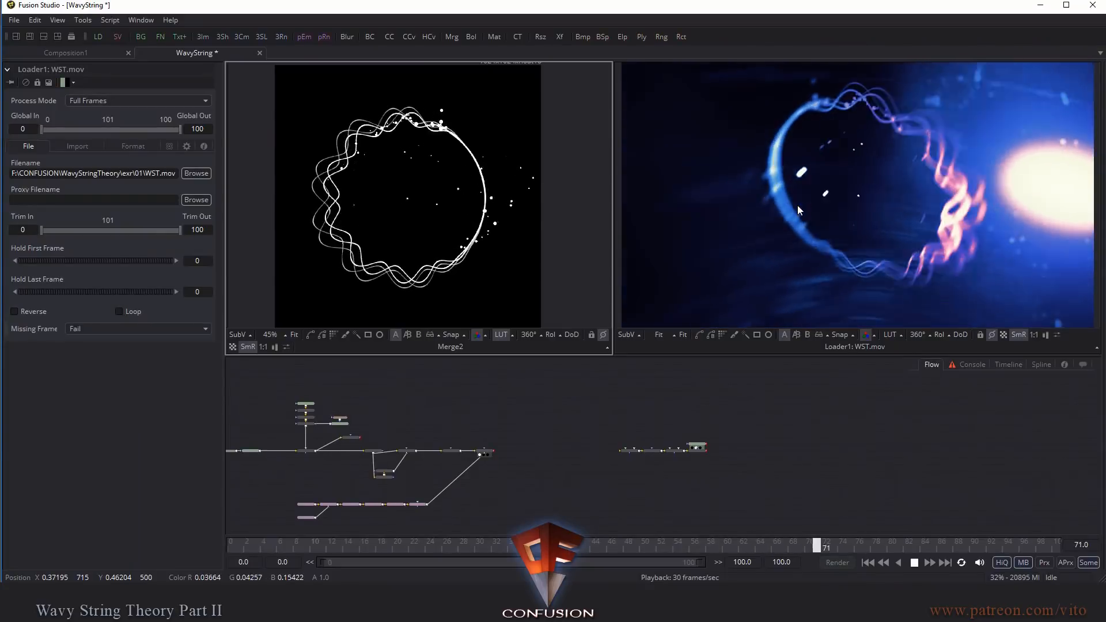
pyautogui.click(603, 546)
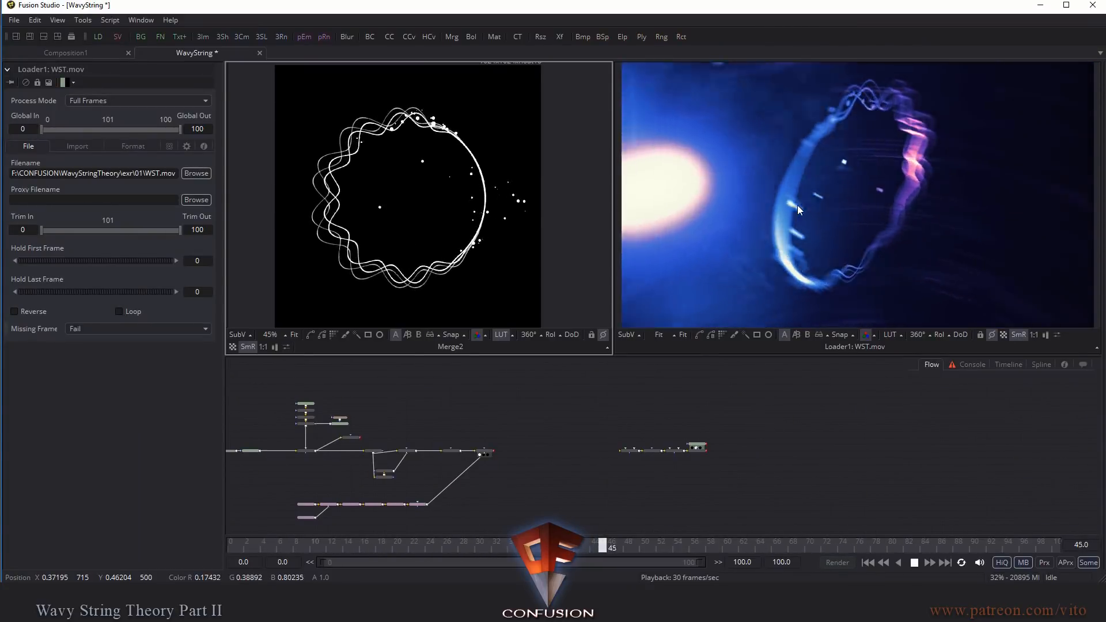